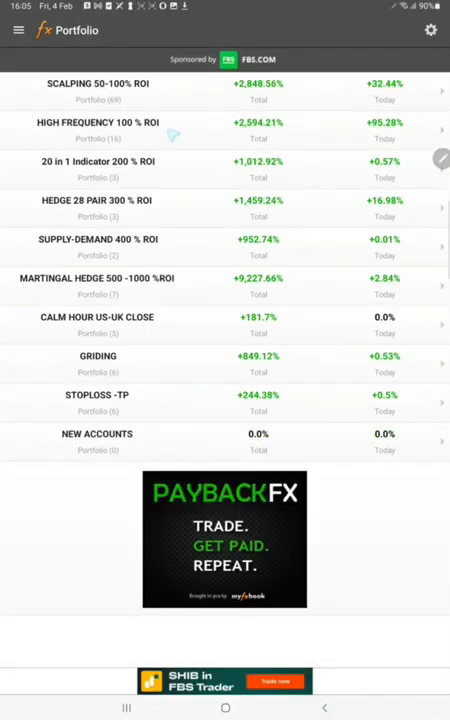
Step: Open the HIGH FREQUENCY 100 % ROI portfolio to list its systems and gains
click(100, 125)
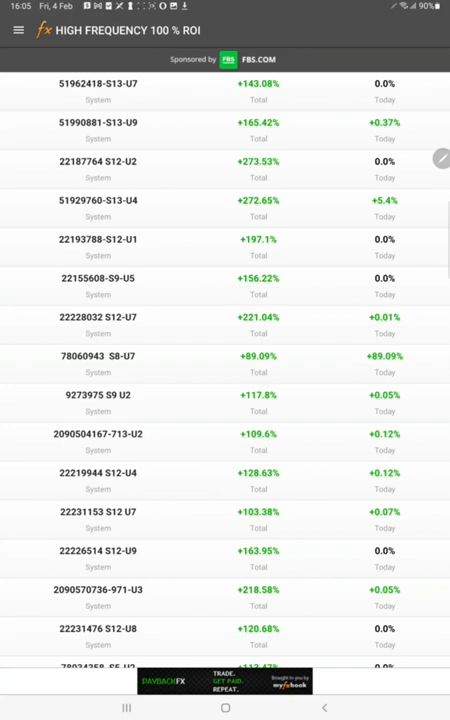
mouse_move(195, 368)
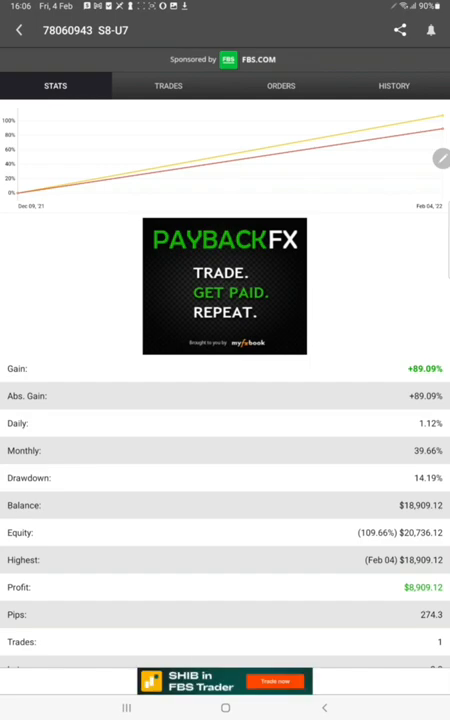
Step: Review system 78060943 S8-U7's open EURUSD short trade and history, then return to Stats
click(168, 85)
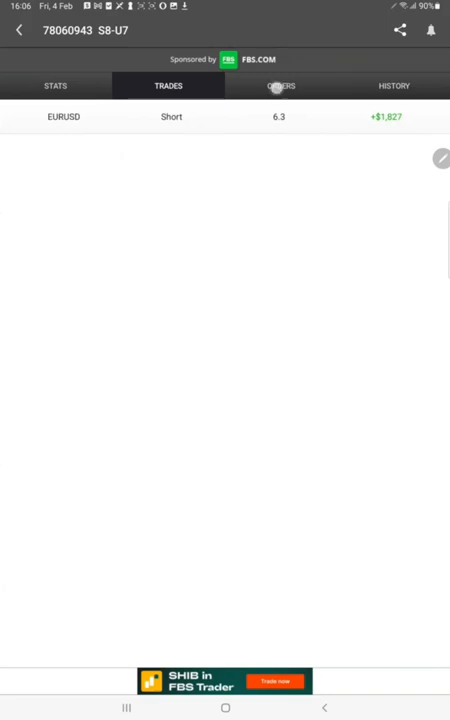
click(393, 85)
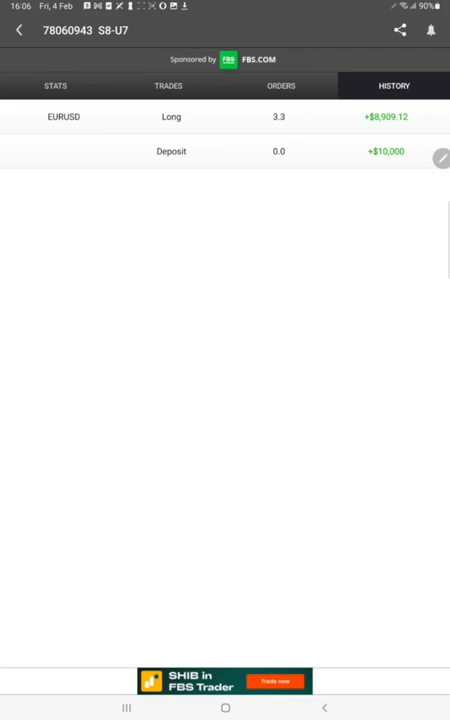
click(168, 85)
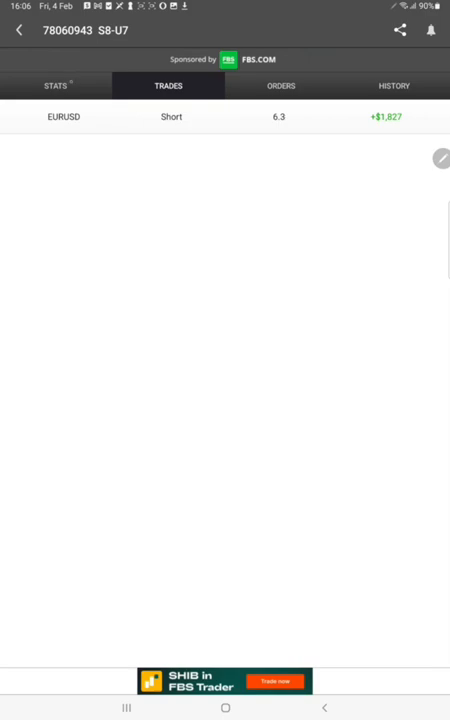
click(55, 85)
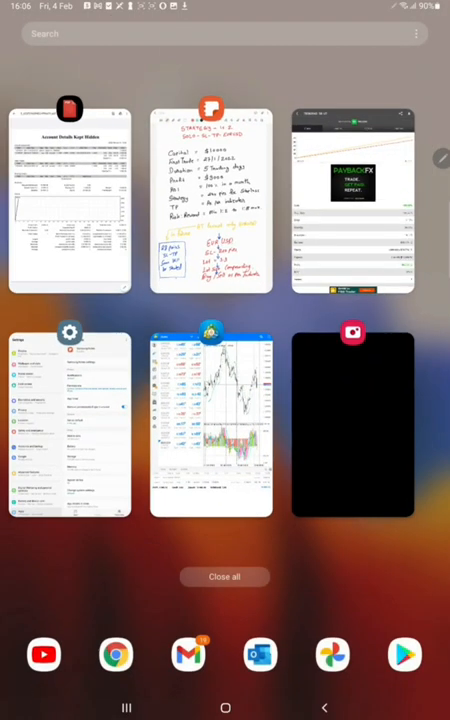
Step: Switch to MetaTrader 4 showing the quotes list and GBPUSD H4 chart
click(211, 420)
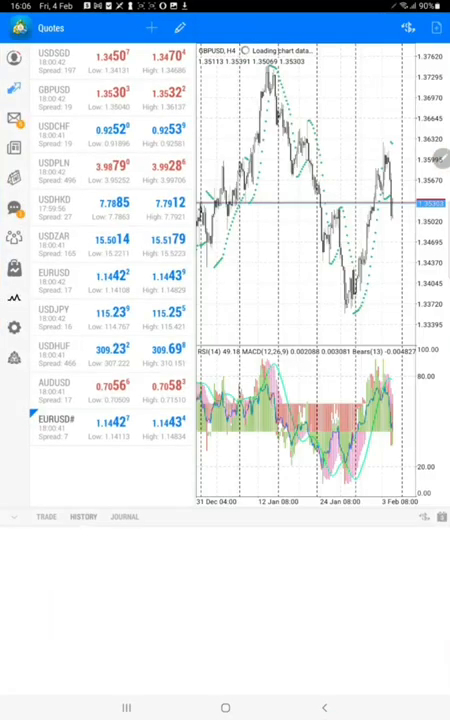
click(44, 516)
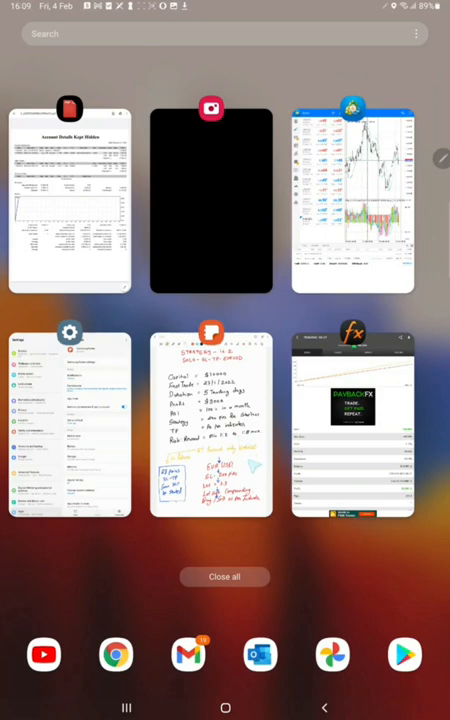
Step: Open the handwritten EURUSD strategy page listing capital, profit, ROI and risk-reward
click(211, 430)
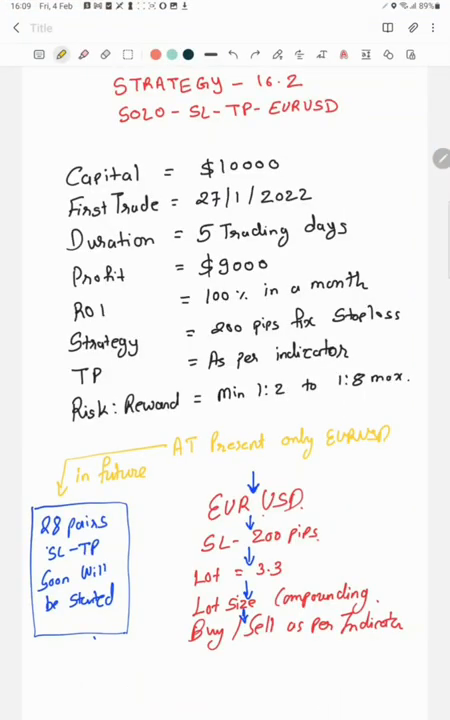
mouse_move(370, 155)
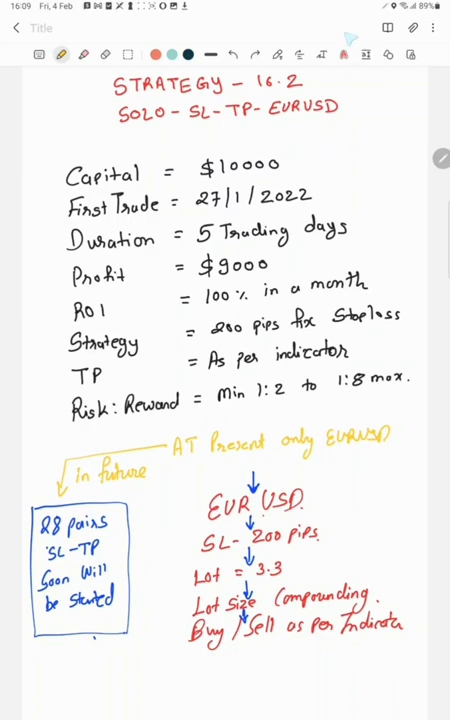
mouse_move(350, 38)
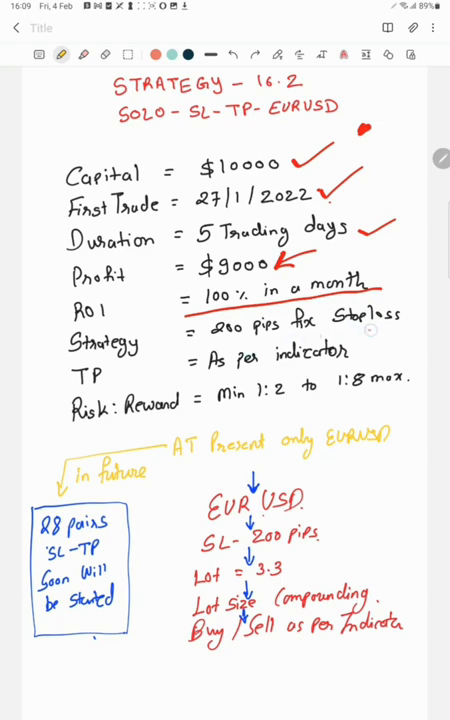
mouse_move(230, 375)
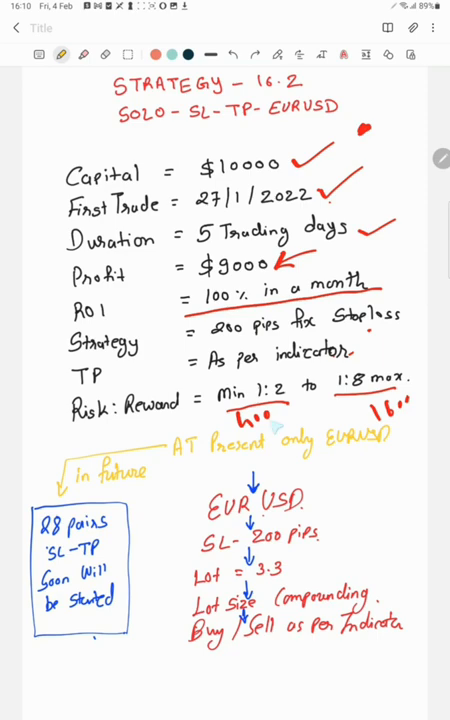
Step: In red, circle 1:1, underline 'in future', and write '1million' at the bottom
drag(270, 405, 300, 430)
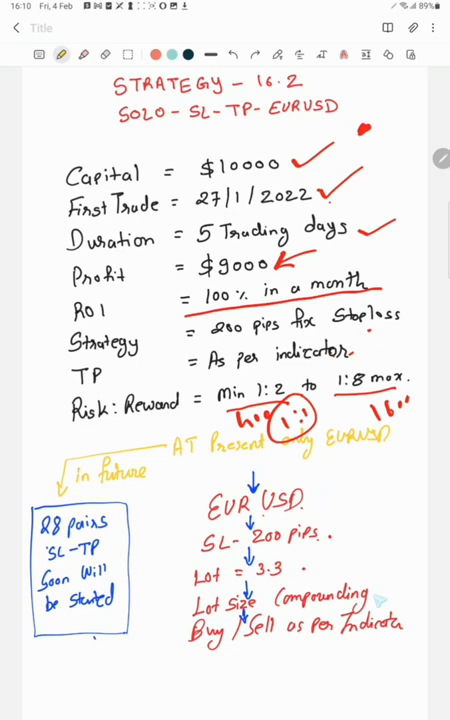
drag(315, 652, 380, 648)
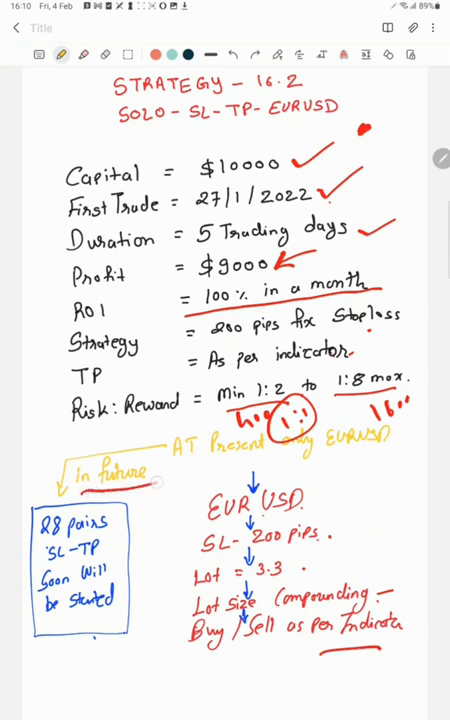
drag(210, 525, 305, 520)
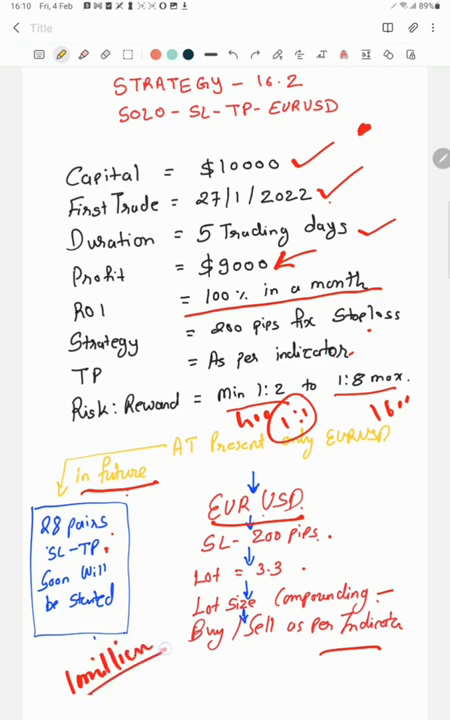
drag(130, 680, 155, 690)
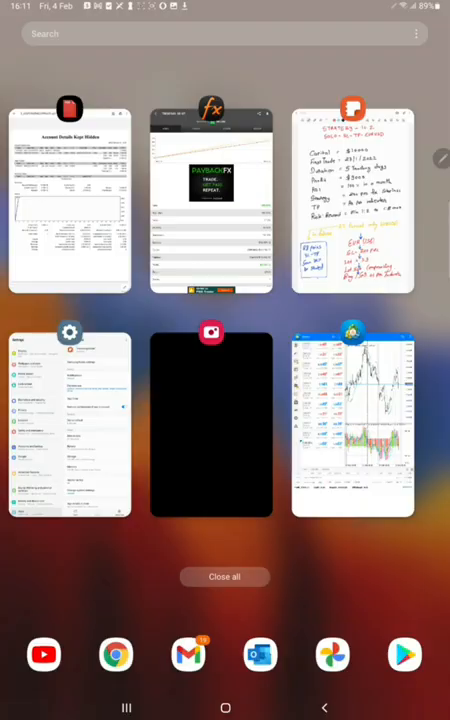
click(211, 420)
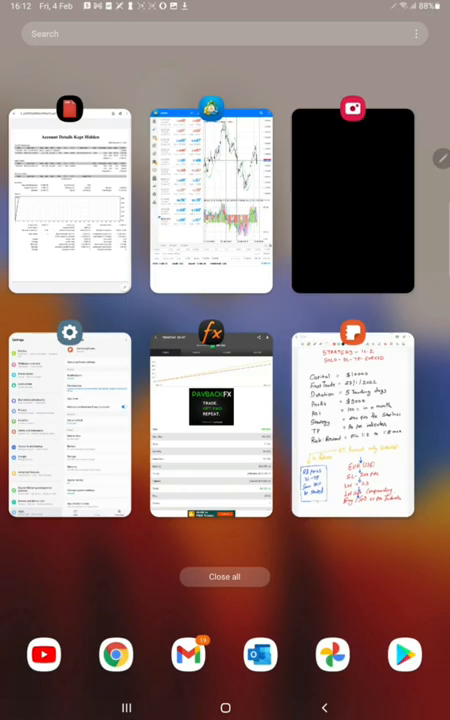
Step: Open the 'Account Details Kept Hidden' PDF; underline Floating P/L 1 656.90 and consecutive wins/losses
click(69, 198)
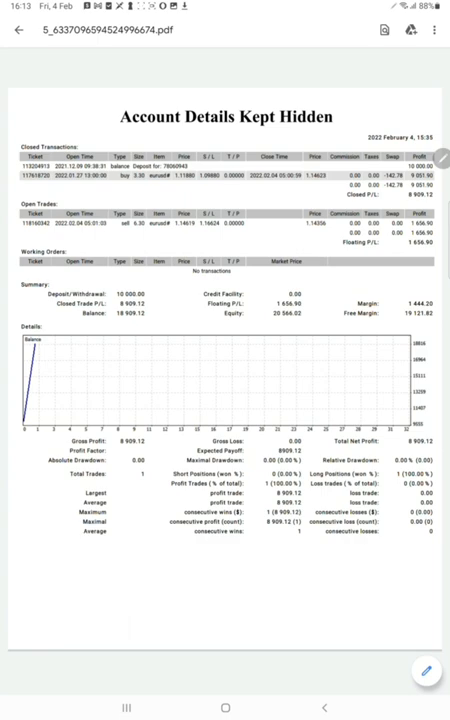
drag(372, 248, 420, 244)
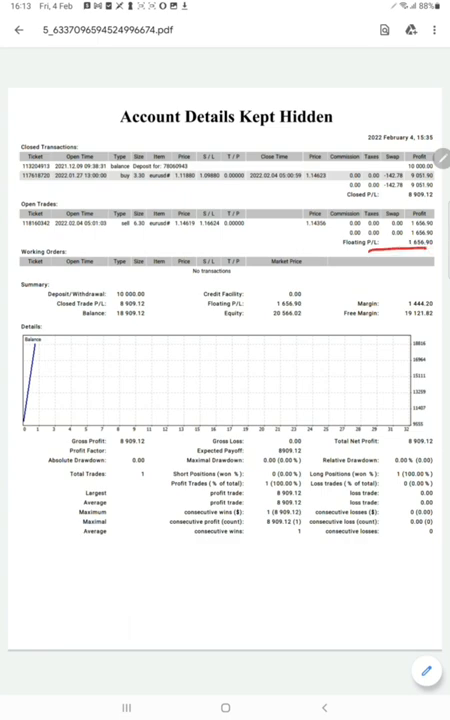
drag(150, 552, 388, 543)
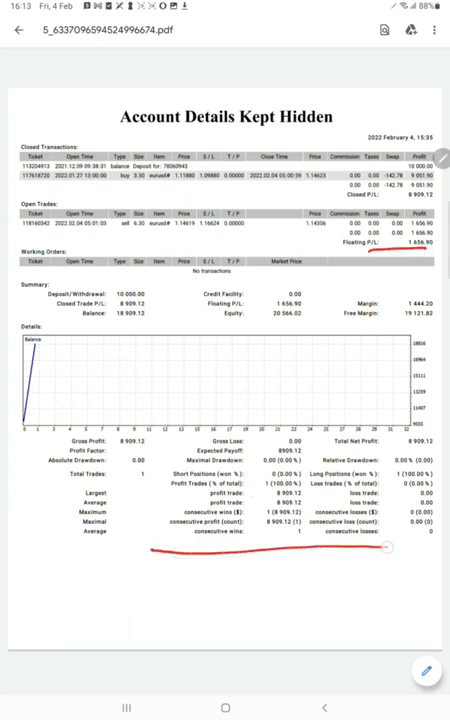